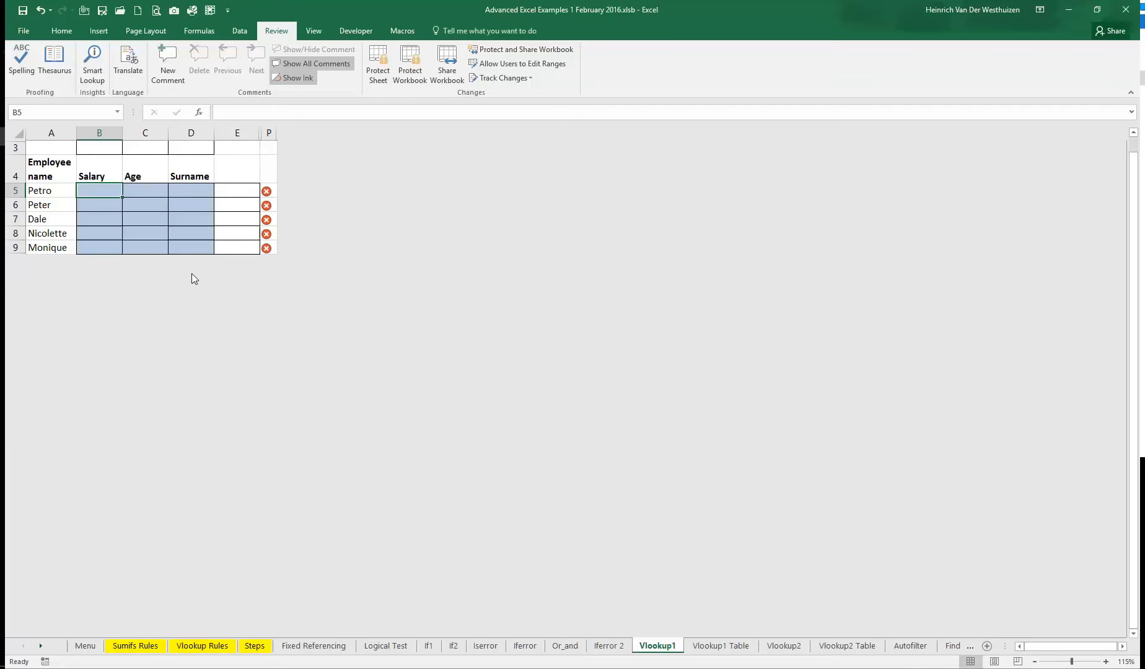
{"action": "mouse_move", "coordinate": [217, 273]}
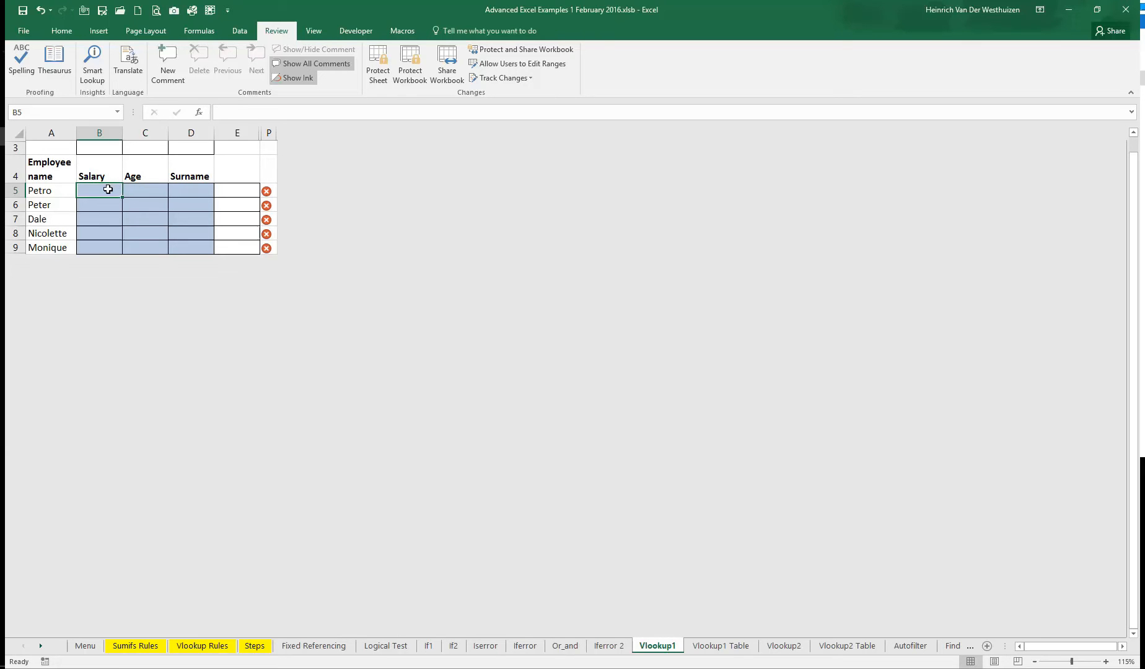
{"action": "mouse_move", "coordinate": [118, 192]}
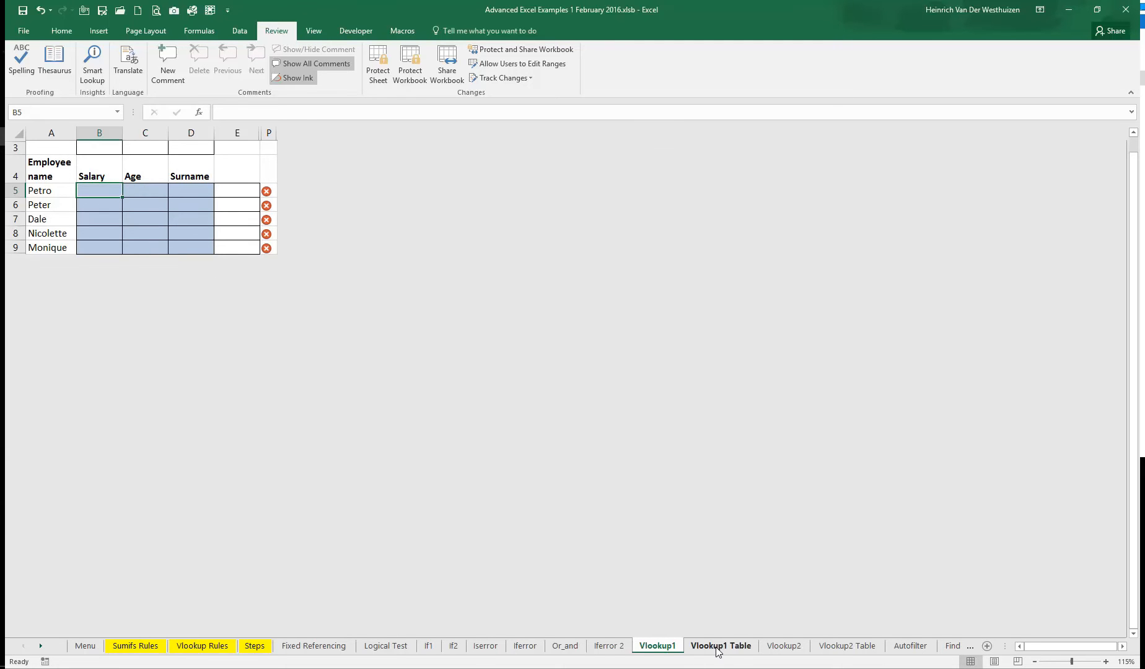
Build Petro's Salary VLOOKUP on columns C:E of Vlookup1 Table with column index 3, exact match.
{"action": "left_click", "coordinate": [720, 646]}
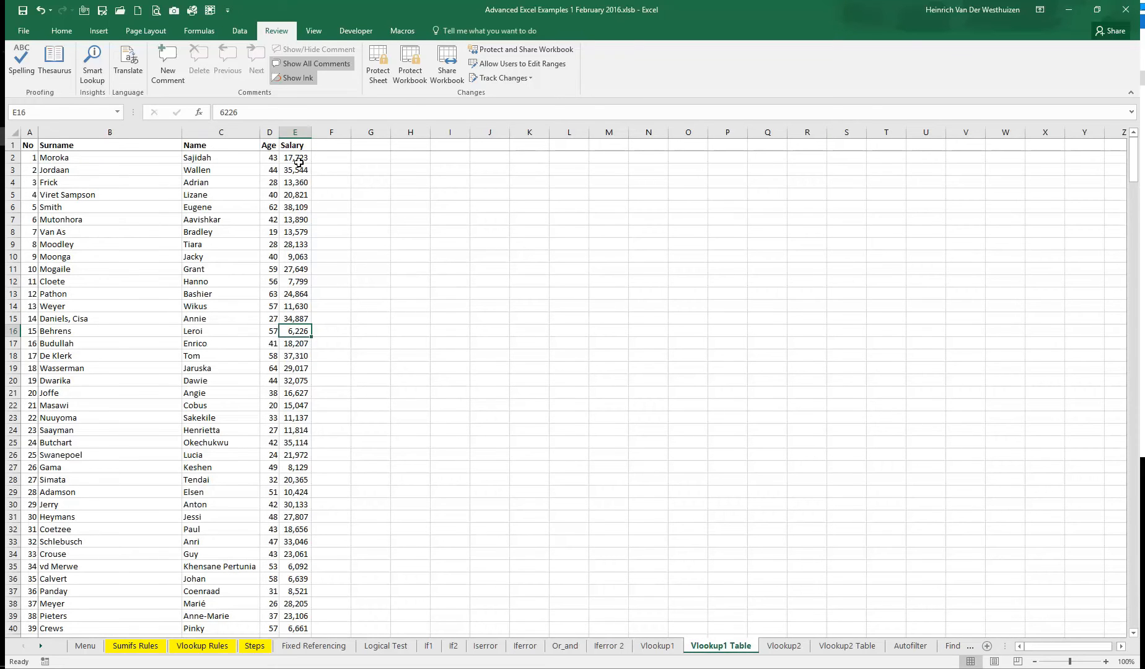
{"action": "left_click", "coordinate": [656, 645]}
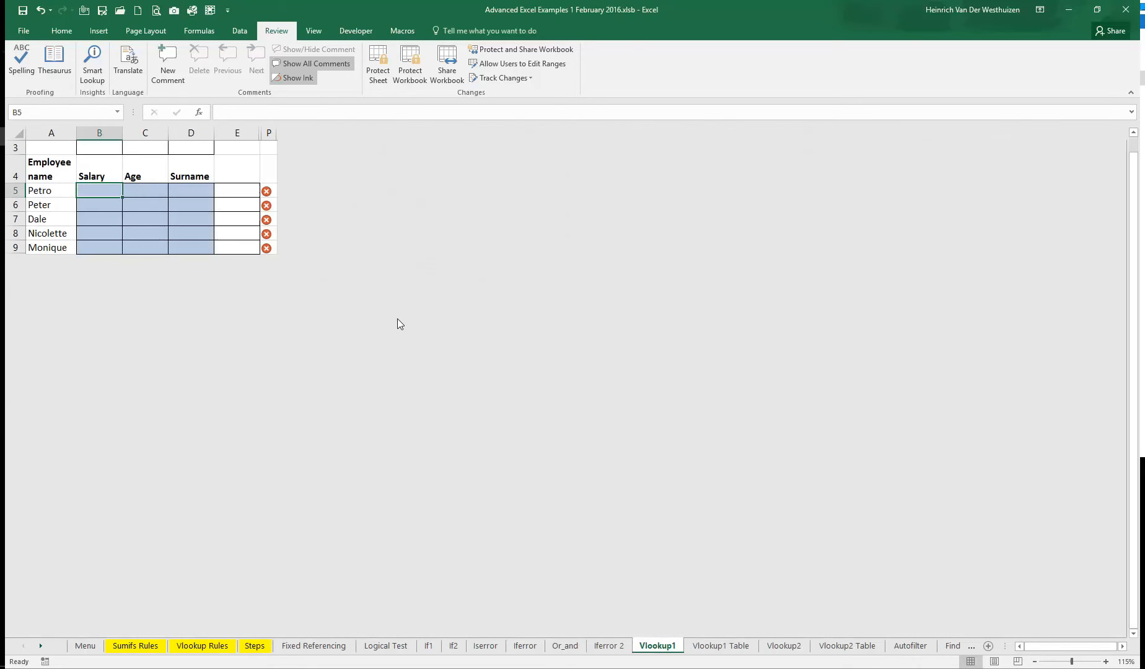
{"action": "mouse_move", "coordinate": [99, 191]}
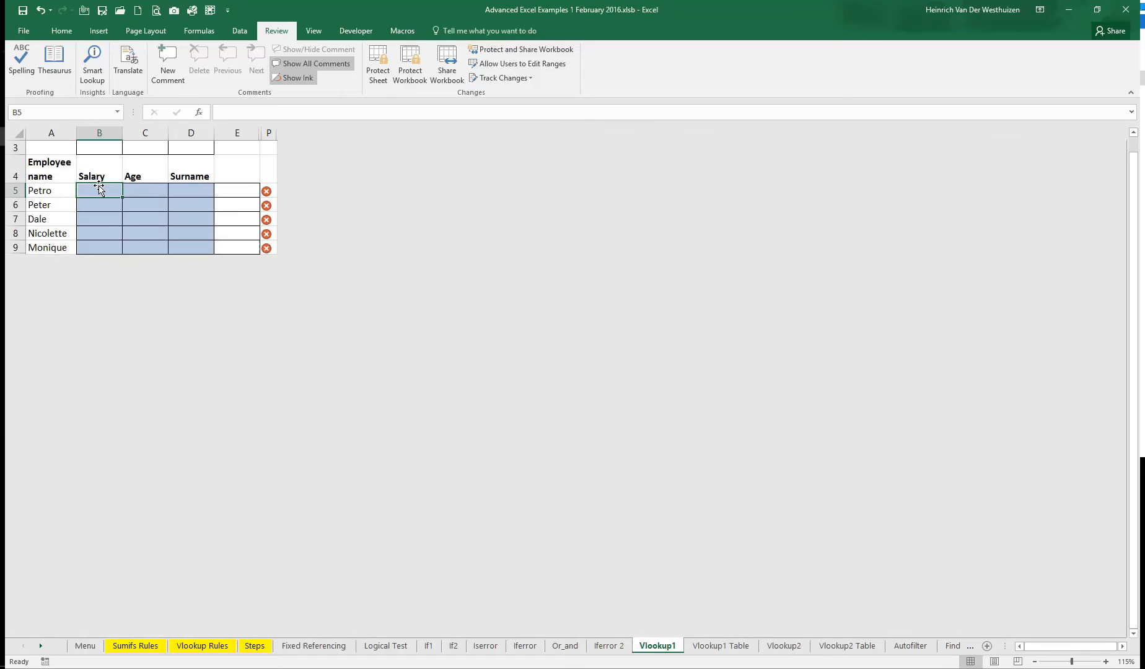
{"action": "type", "text": "=vlookup("}
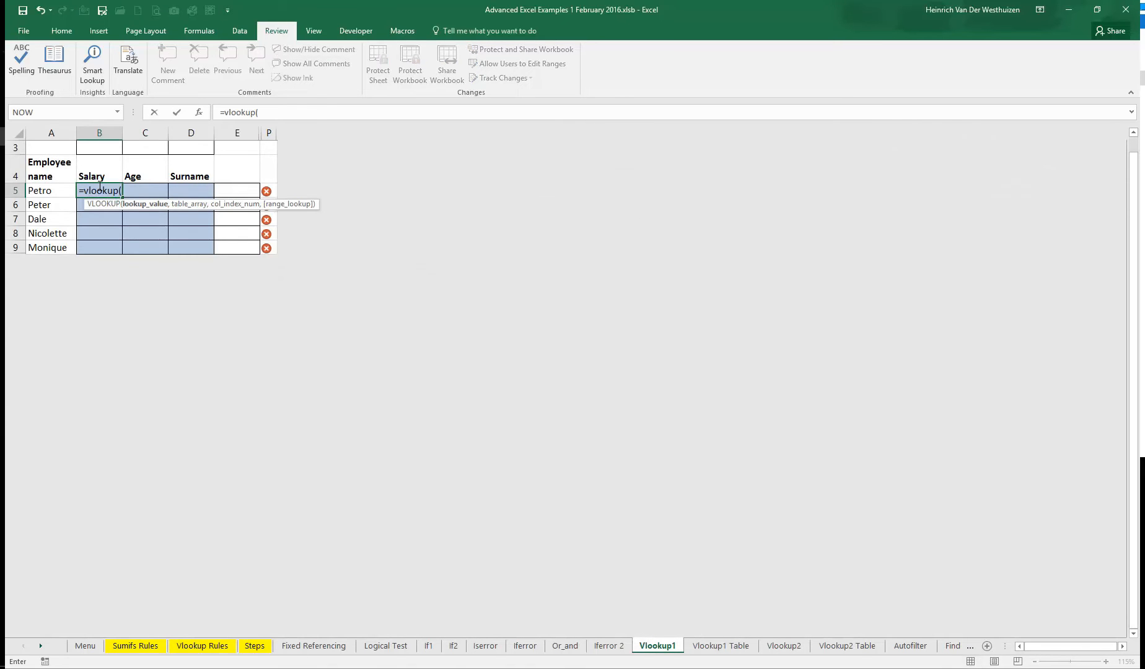
{"action": "left_click", "coordinate": [51, 190]}
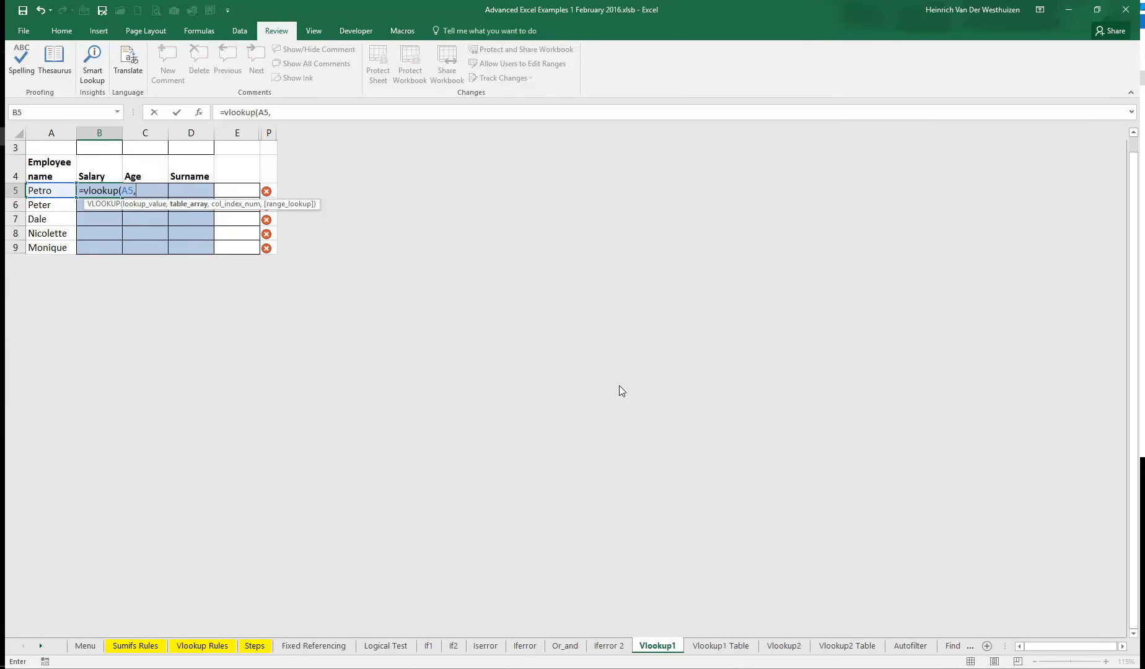
{"action": "left_click", "coordinate": [720, 645]}
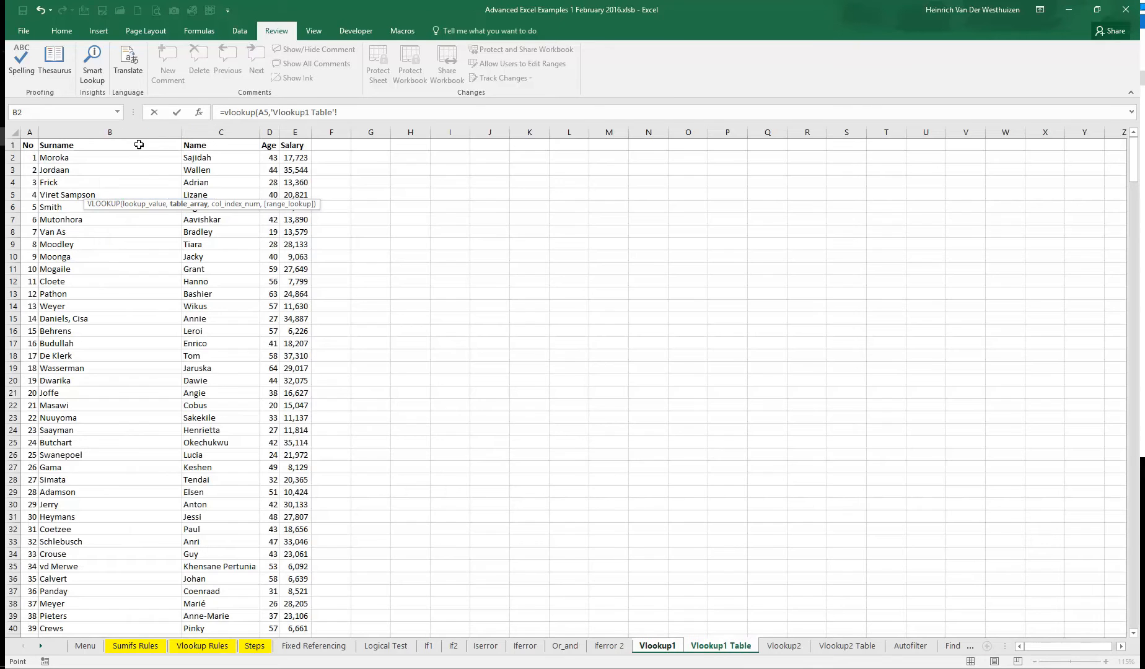
{"action": "left_click", "coordinate": [221, 132]}
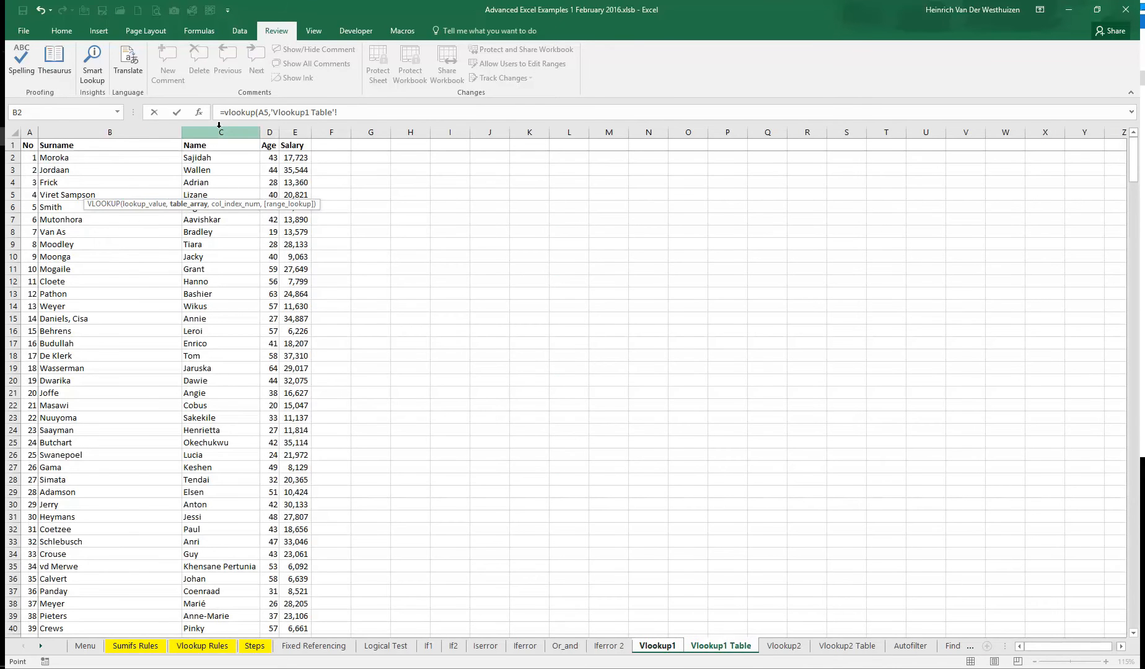
{"action": "left_click_drag", "start_coordinate": [221, 131], "coordinate": [295, 131]}
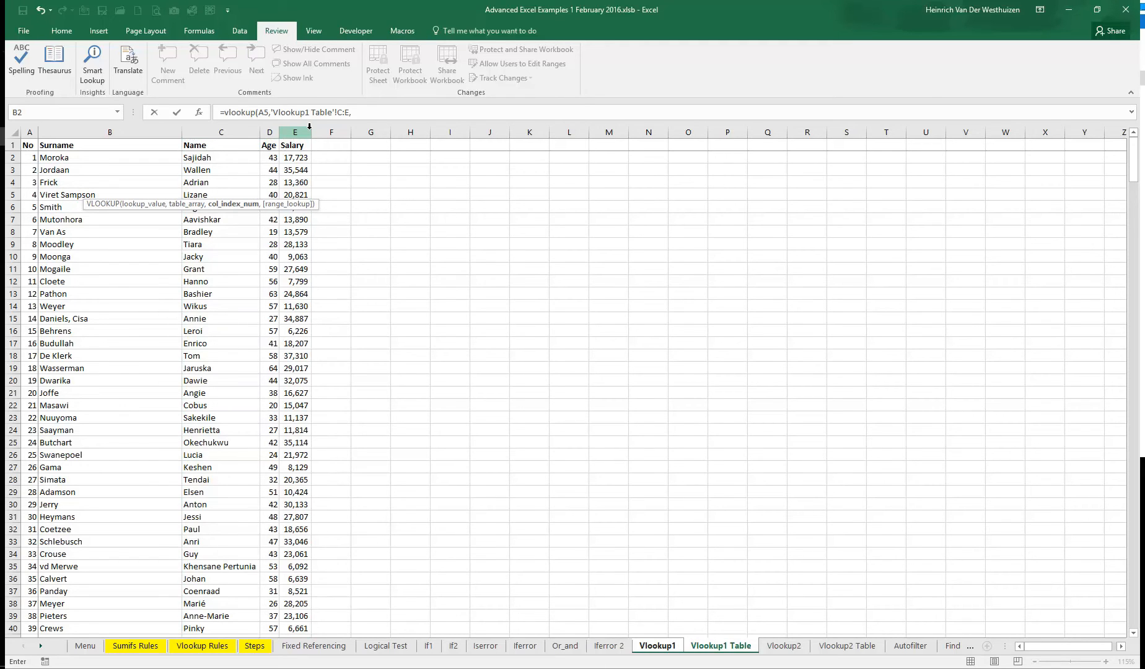
{"action": "type", "text": "3,0)"}
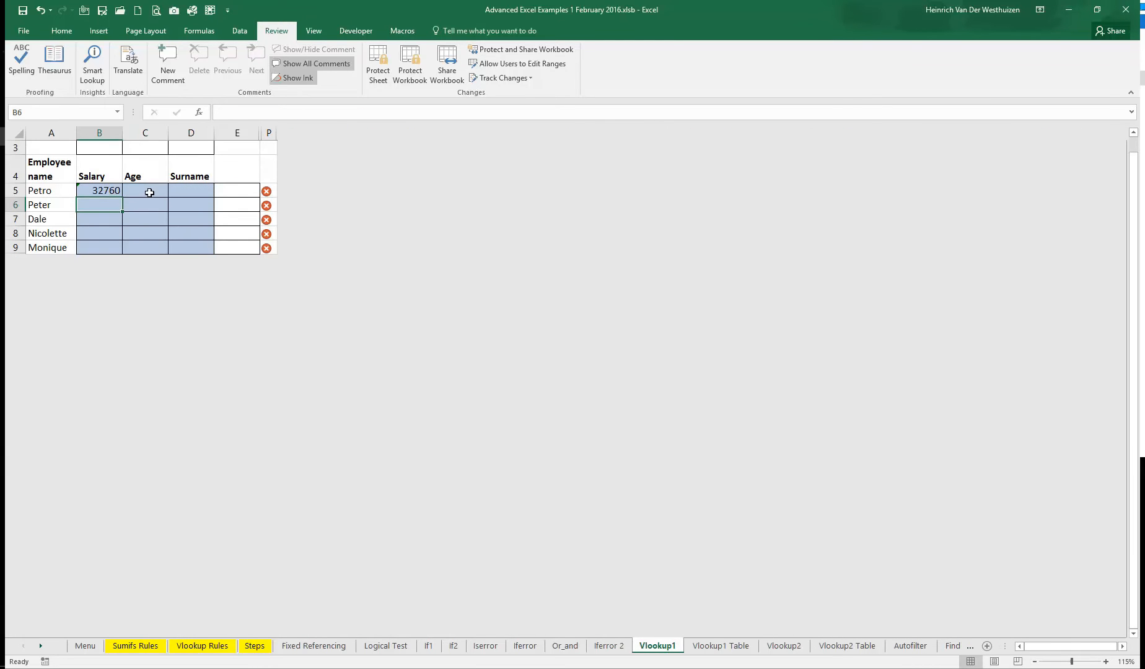
Build the Age VLOOKUP in C5 and copy both formulas down the employee rows.
{"action": "type", "text": "=v;l"}
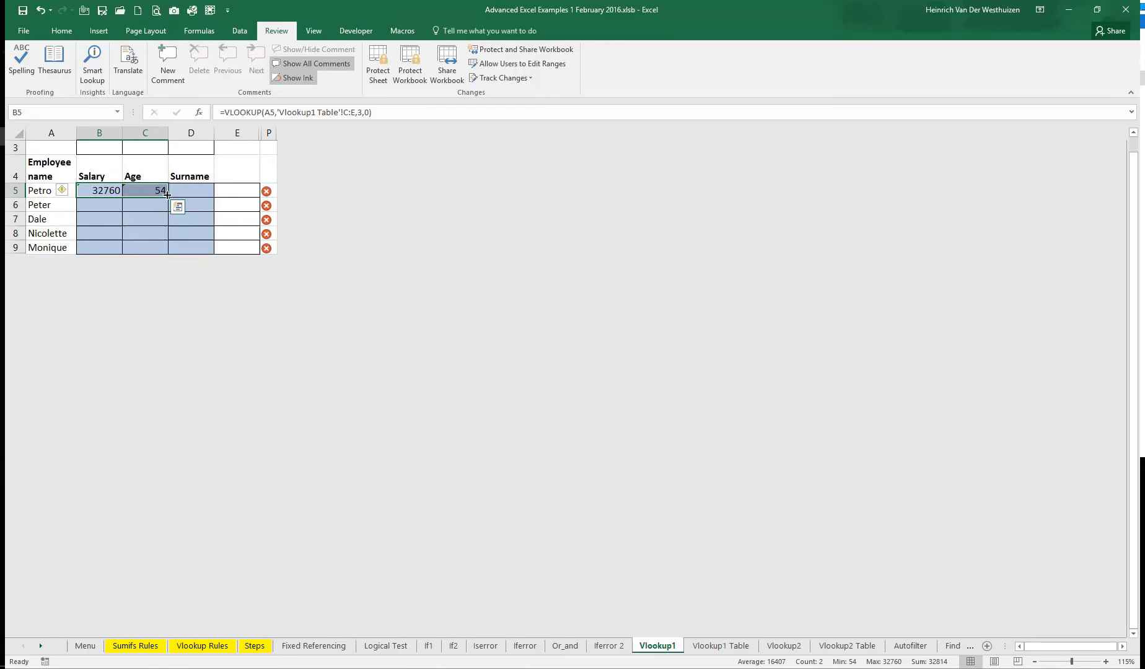
{"action": "left_click_drag", "start_coordinate": [167, 195], "coordinate": [167, 252]}
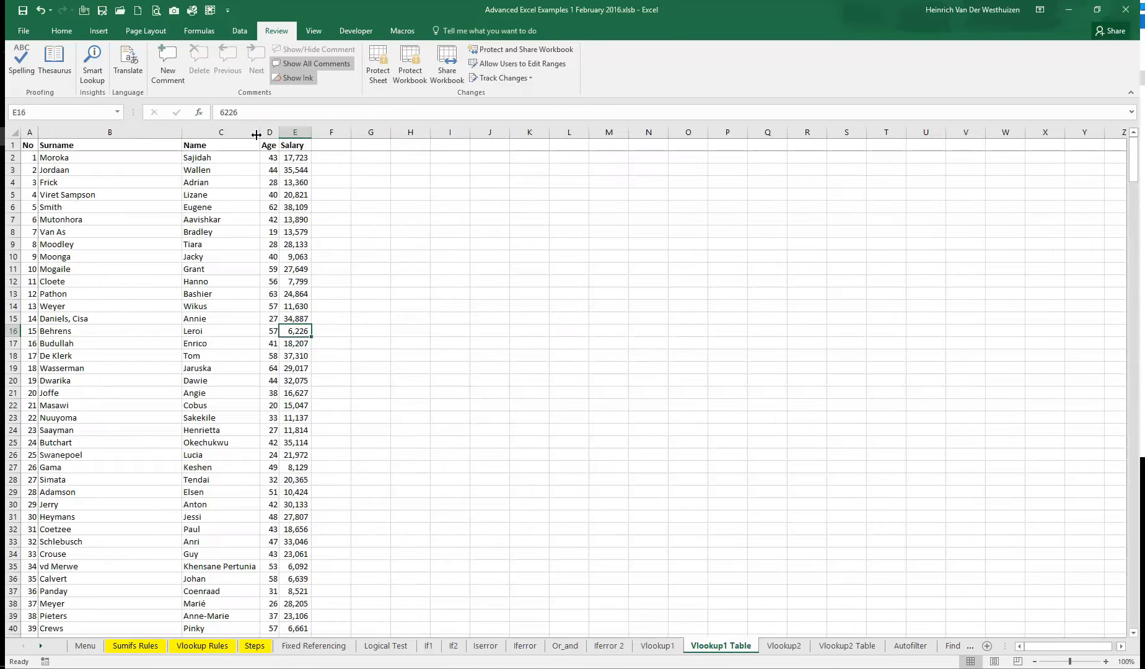
Insert blank columns D:G before Age in the table, making every lookup return 0.
{"action": "right_click", "coordinate": [269, 132]}
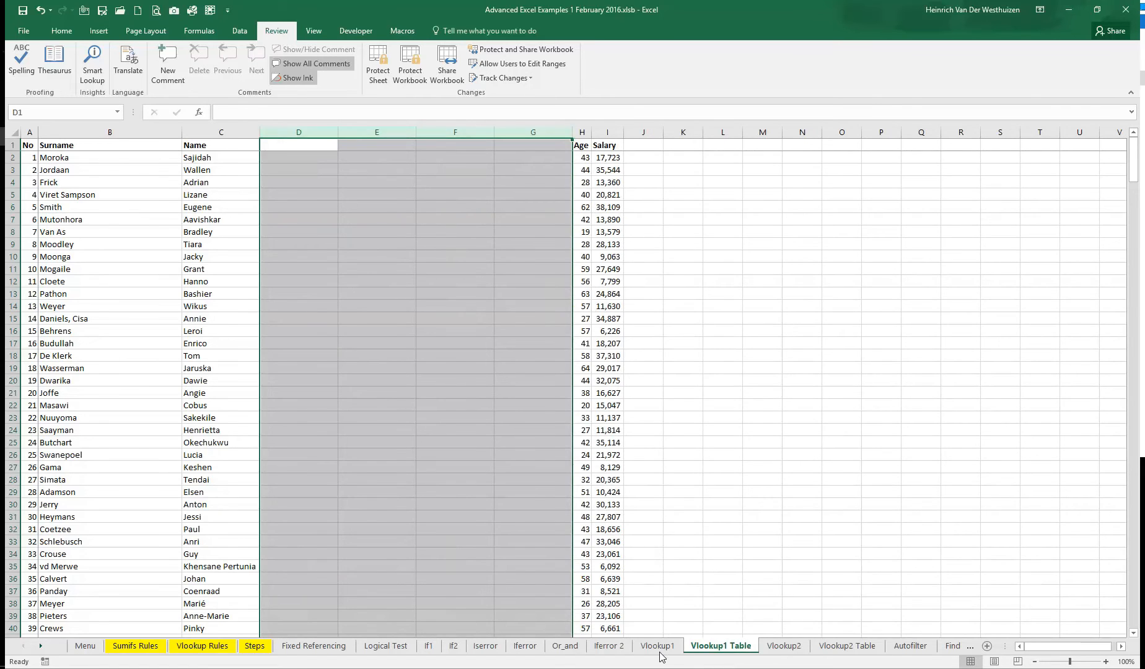
{"action": "left_click", "coordinate": [656, 646]}
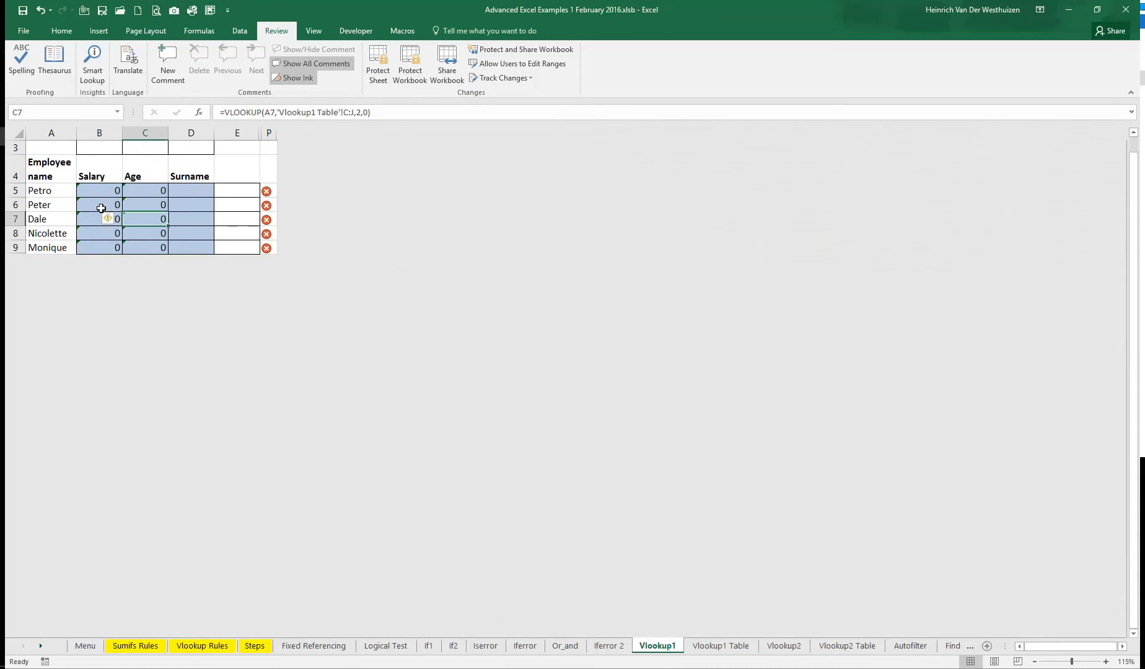
{"action": "left_click", "coordinate": [99, 166]}
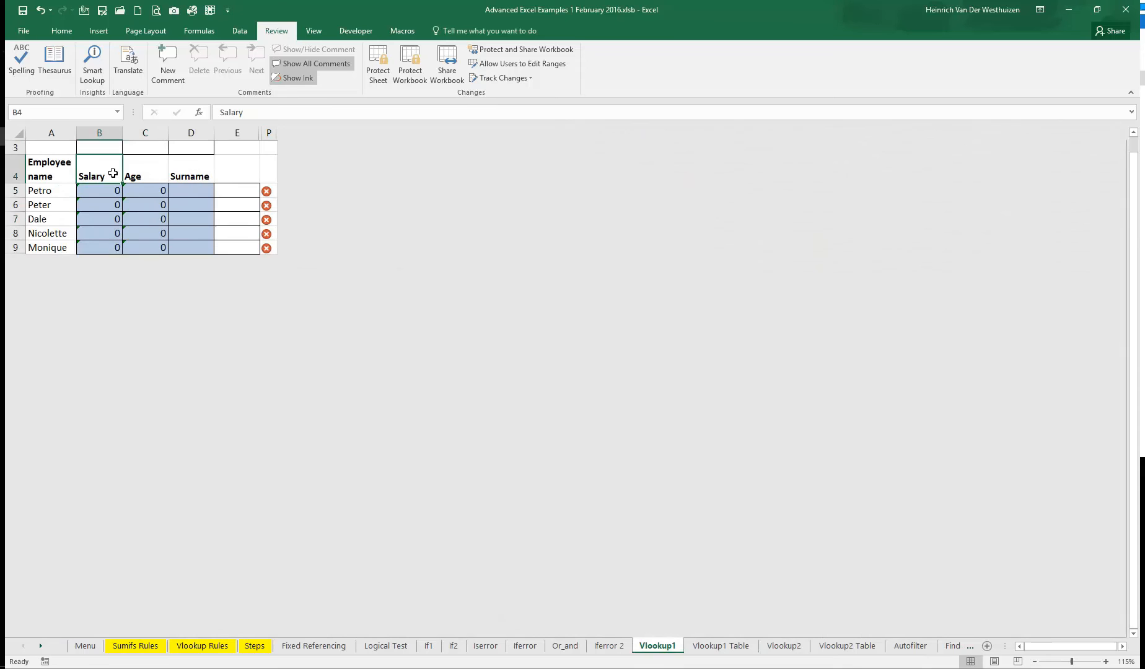
Rewrite B5 as =VLOOKUP($A5,'Vlookup1 Table'!$C:$I,B$3,0) using row 3's column numbers, filled through C9.
{"action": "left_click", "coordinate": [98, 191]}
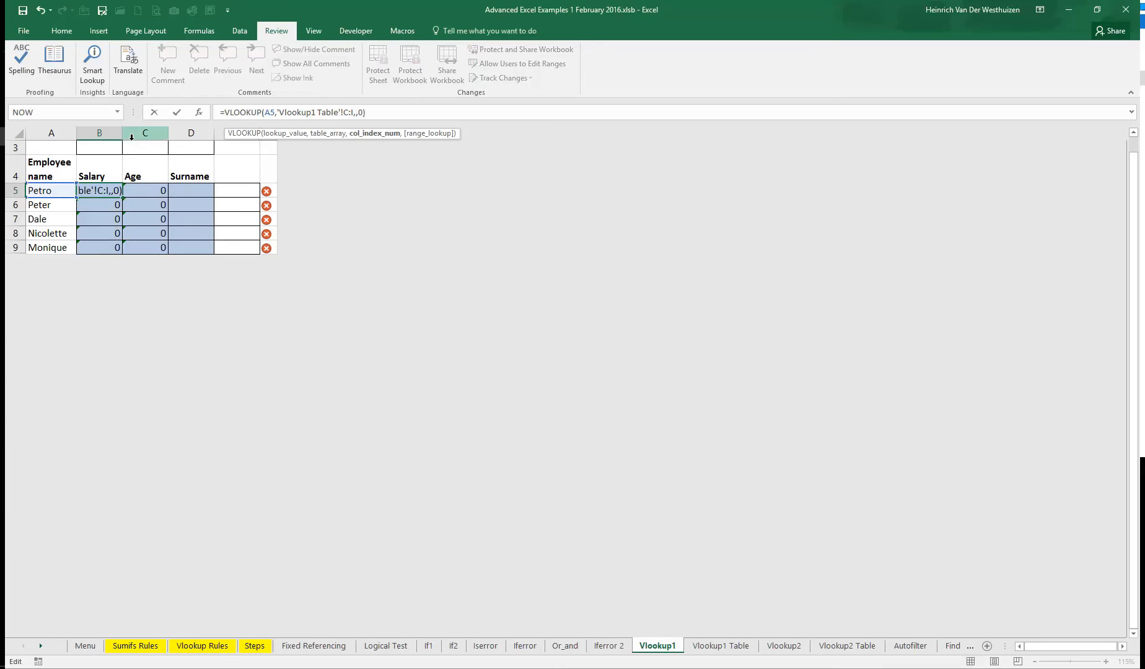
{"action": "left_click", "coordinate": [99, 148]}
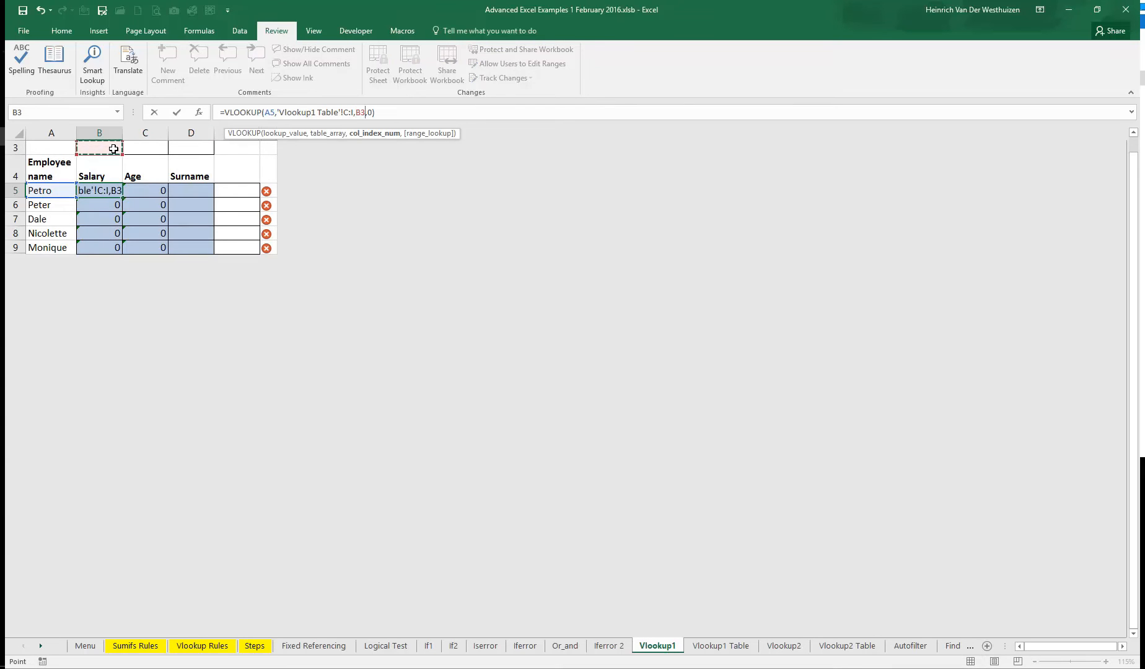
{"action": "mouse_move", "coordinate": [359, 121]}
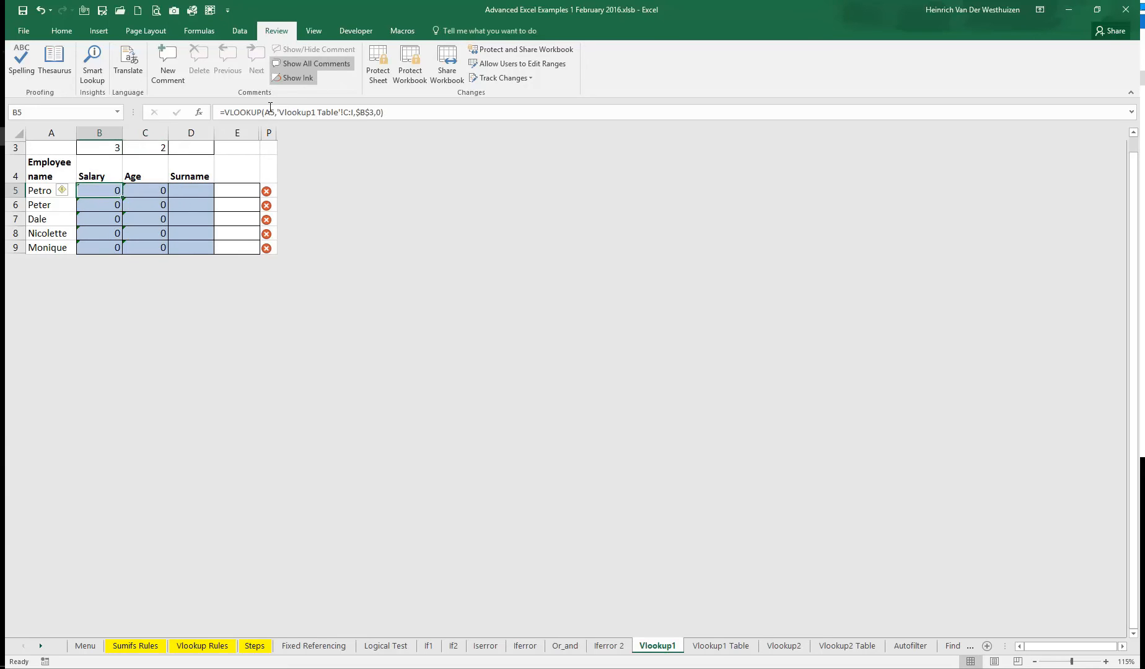
{"action": "double_click", "coordinate": [99, 190]}
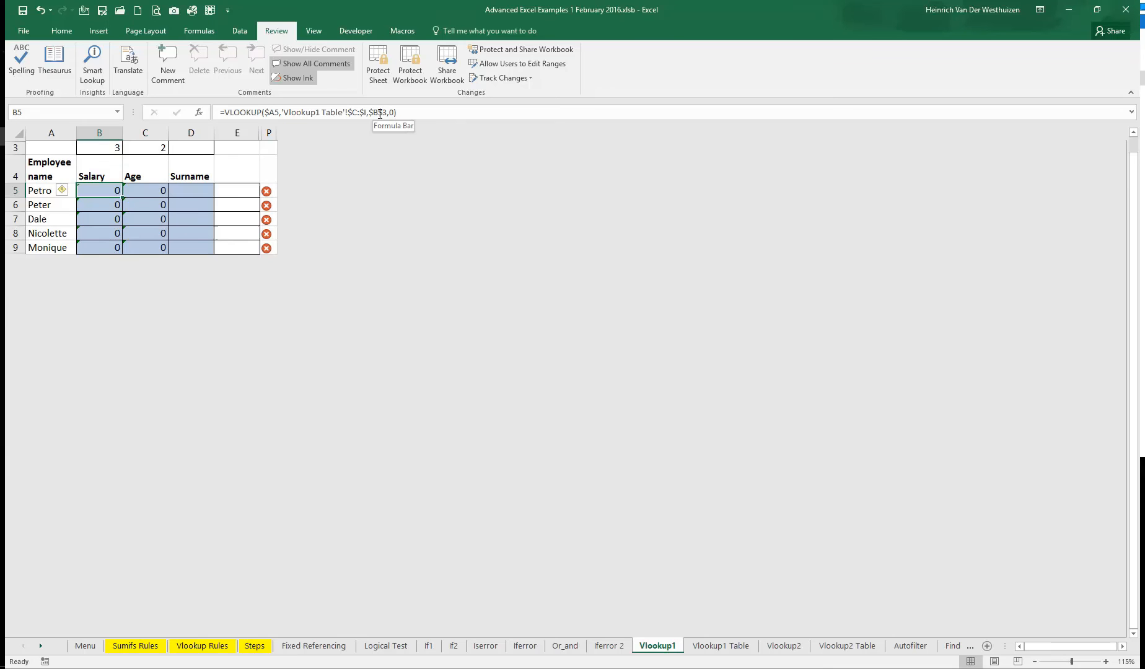
{"action": "double_click", "coordinate": [98, 190]}
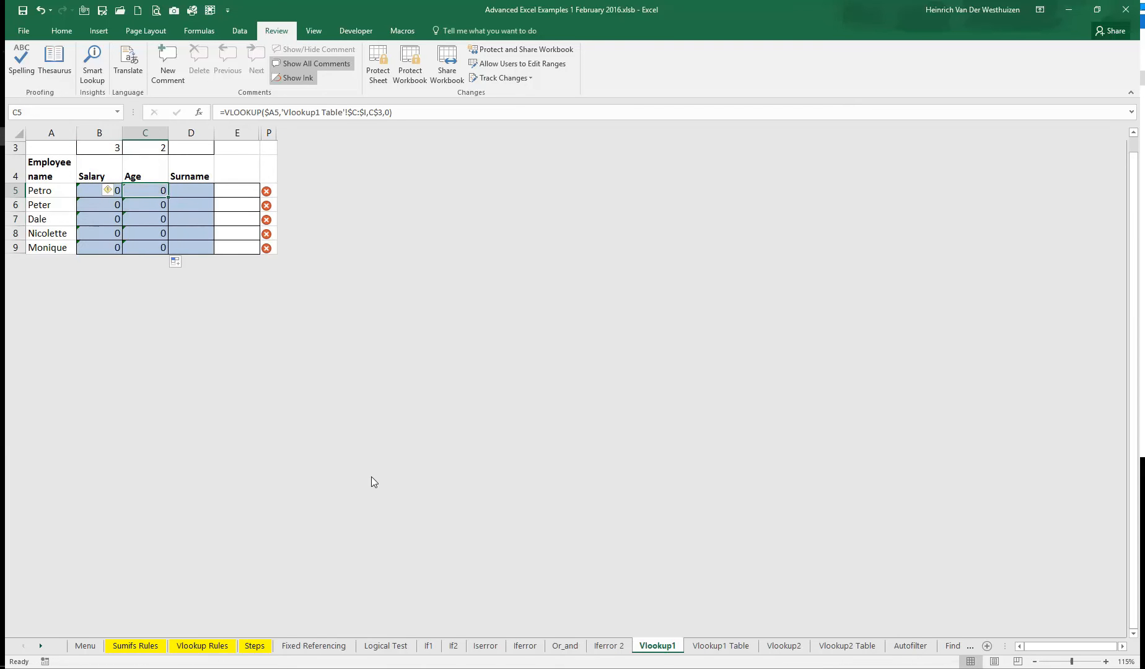
Delete the empty columns D:G from the table and set B3 back to 3.
{"action": "left_click", "coordinate": [720, 646]}
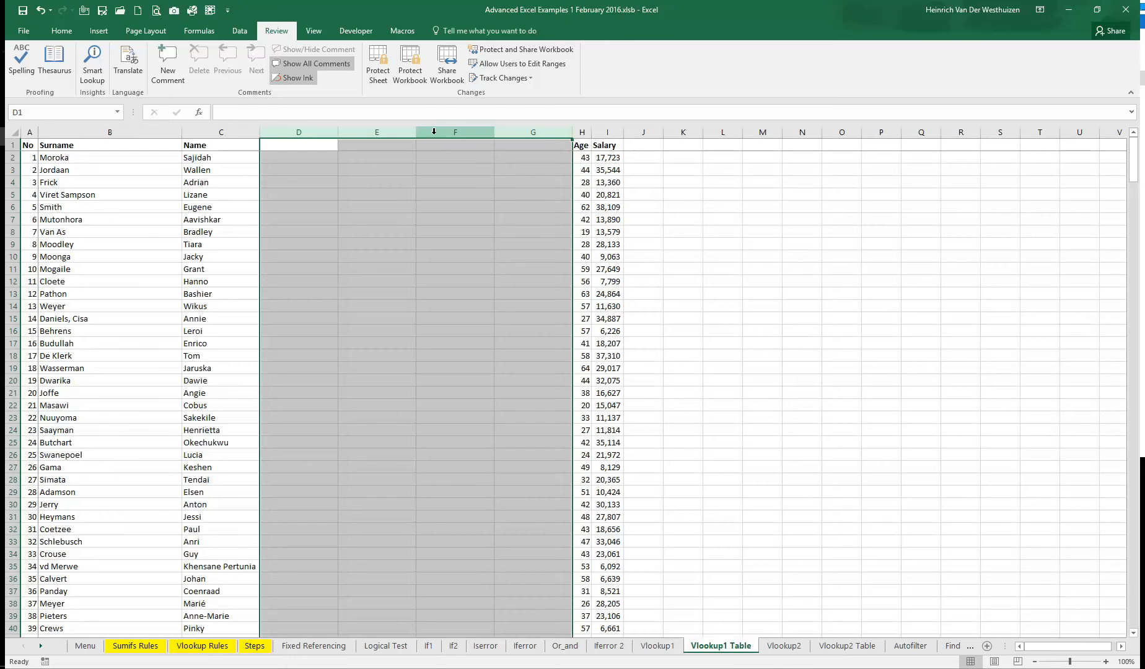
{"action": "left_click", "coordinate": [655, 645]}
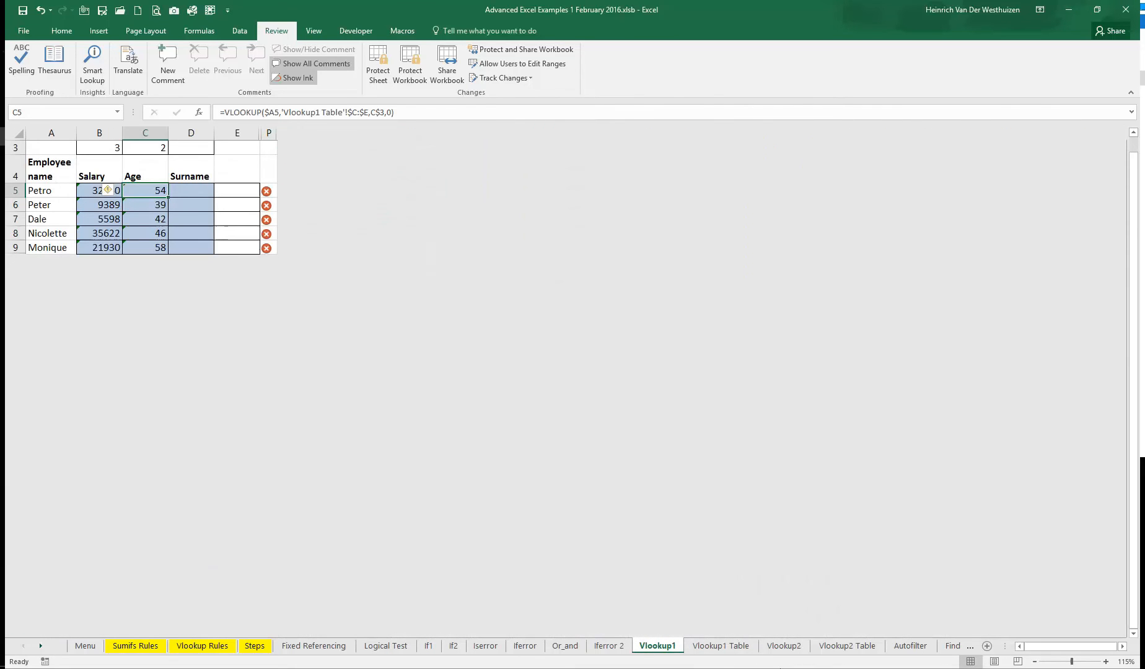
{"action": "left_click", "coordinate": [99, 191]}
{"action": "type", "text": "2"}
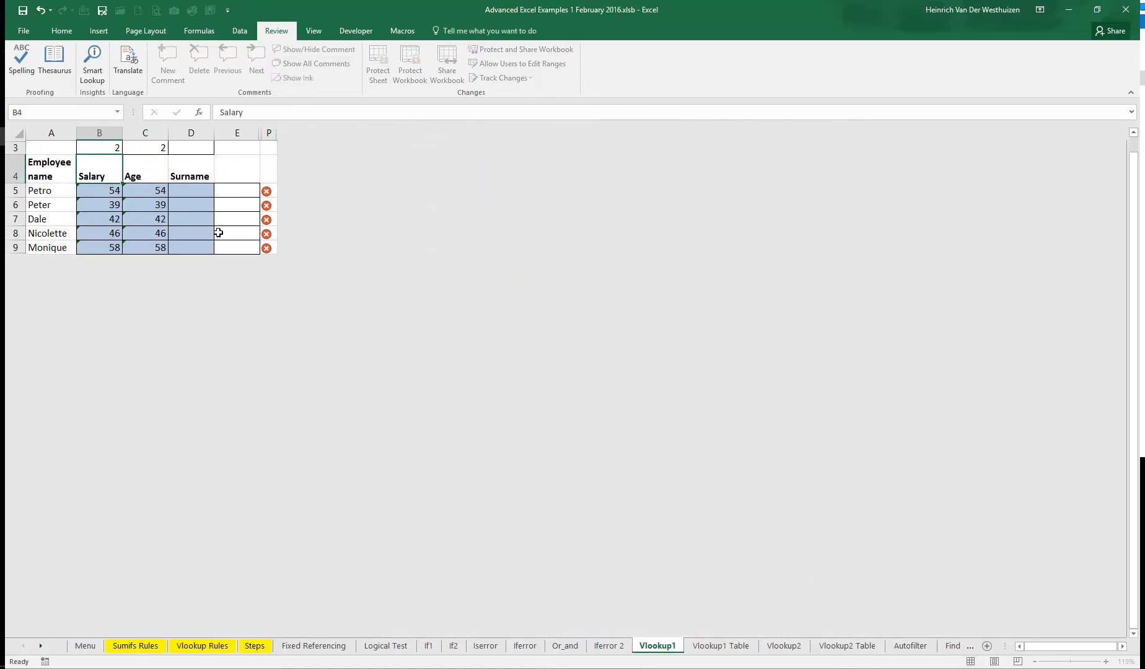
{"action": "type", "text": "3"}
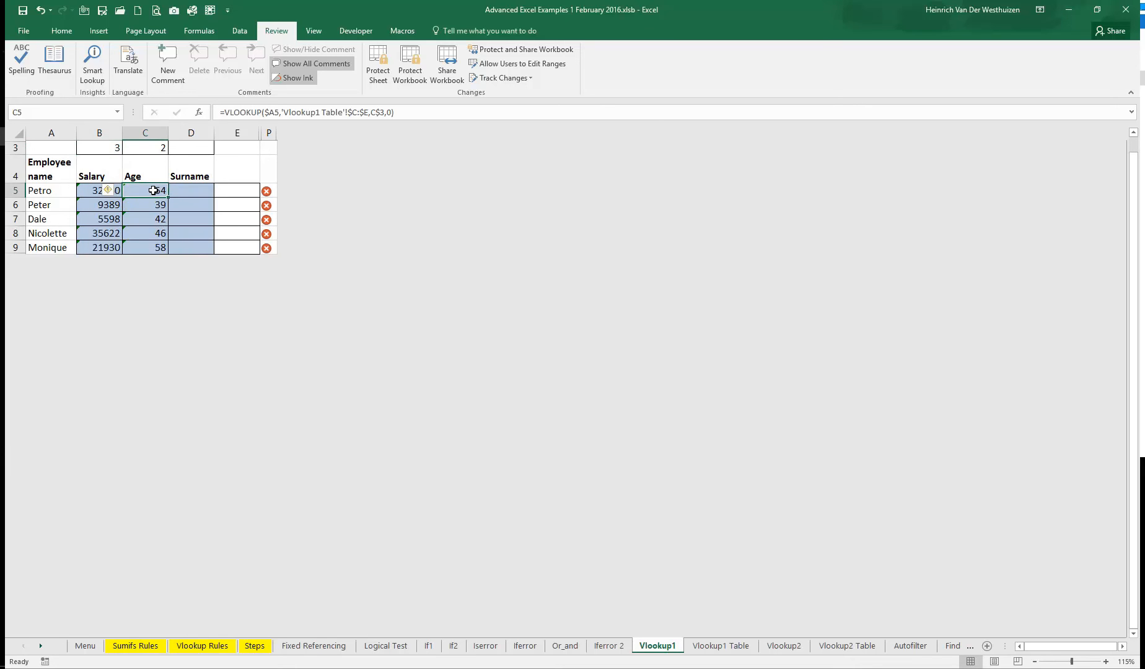
Start a MATCH formula in B3 to replace the fixed column number.
{"action": "left_click", "coordinate": [100, 148]}
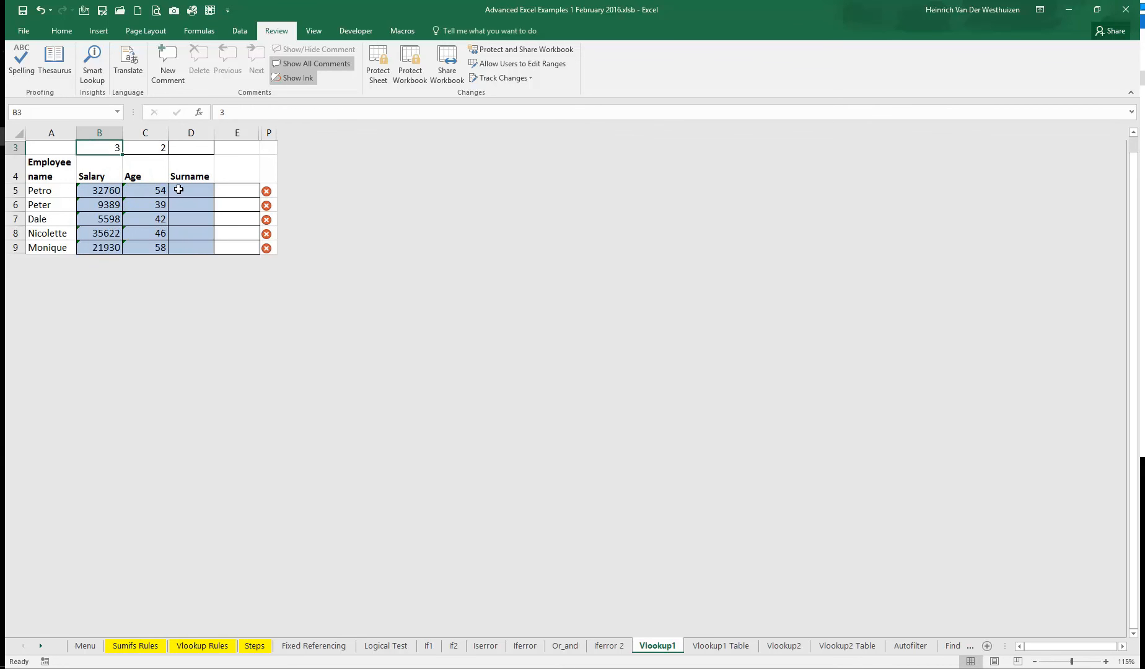
{"action": "type", "text": "=match("}
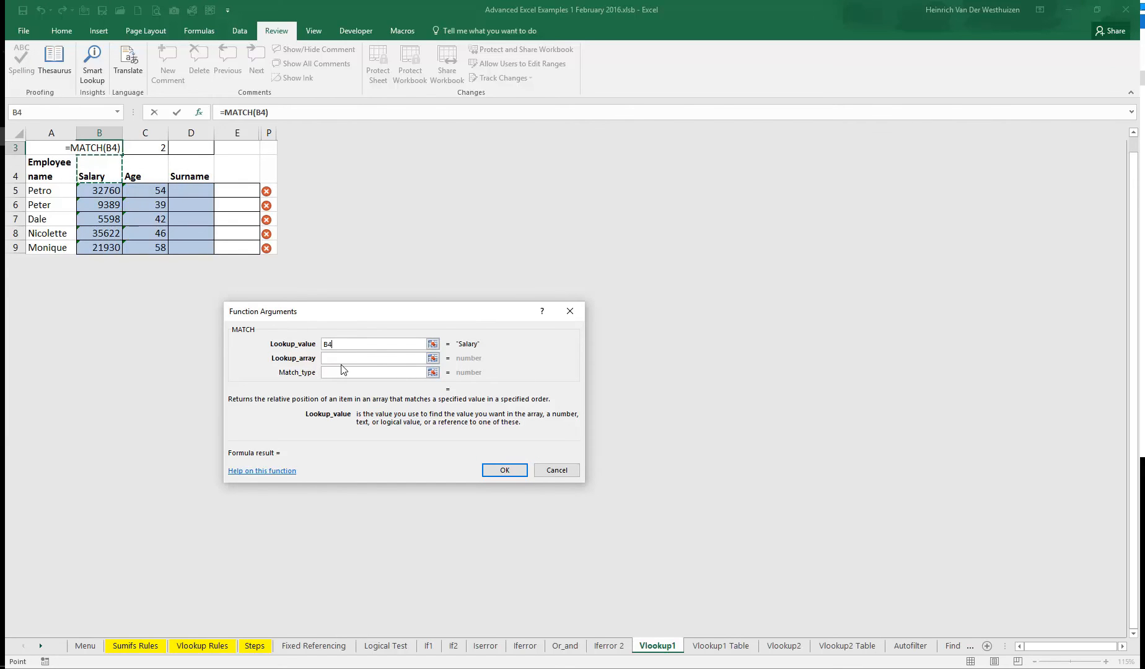
Set MATCH arguments B4, 'Vlookup1 Table'!C1:H1 and 0 so B3 returns 3.
{"action": "left_click", "coordinate": [721, 646]}
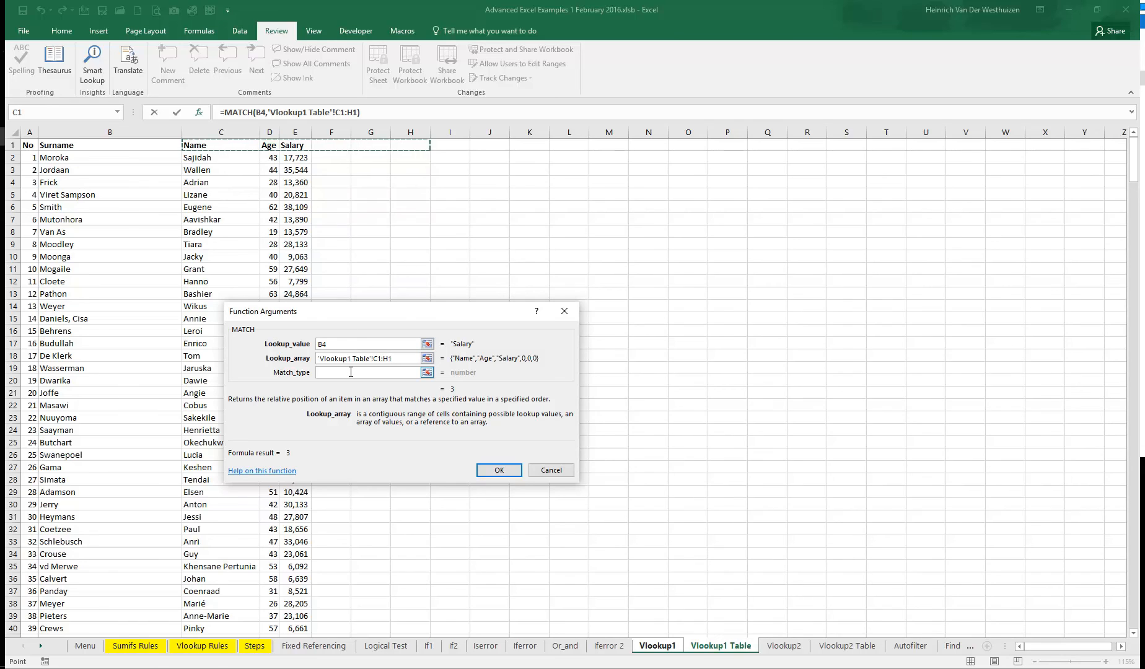
{"action": "type", "text": "0"}
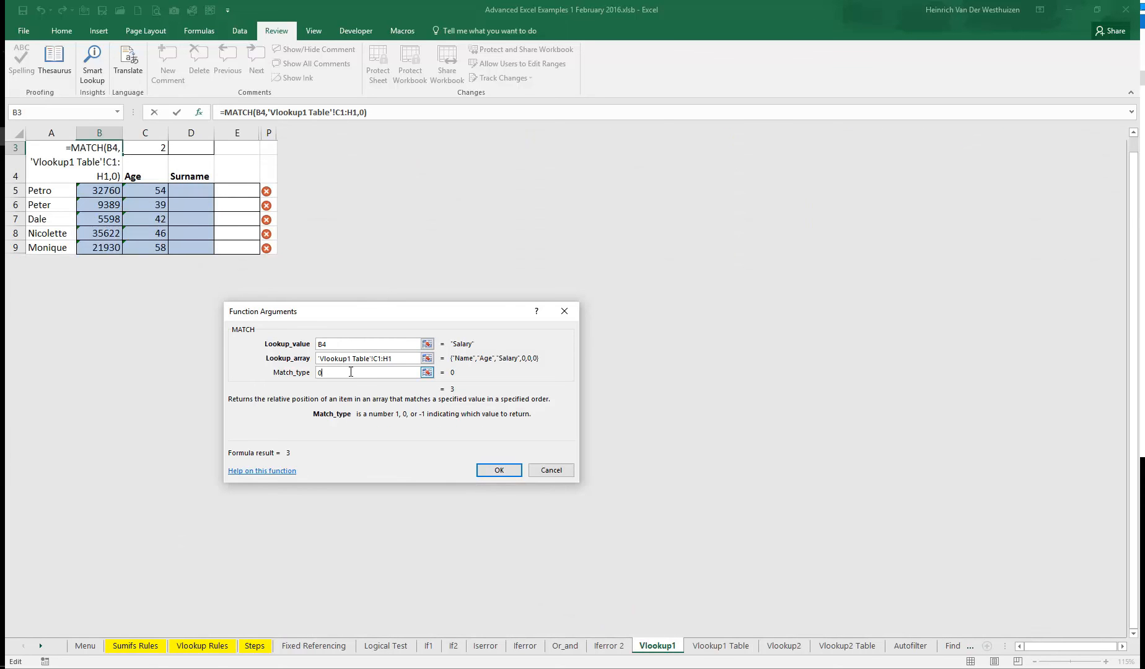
{"action": "left_click", "coordinate": [499, 469]}
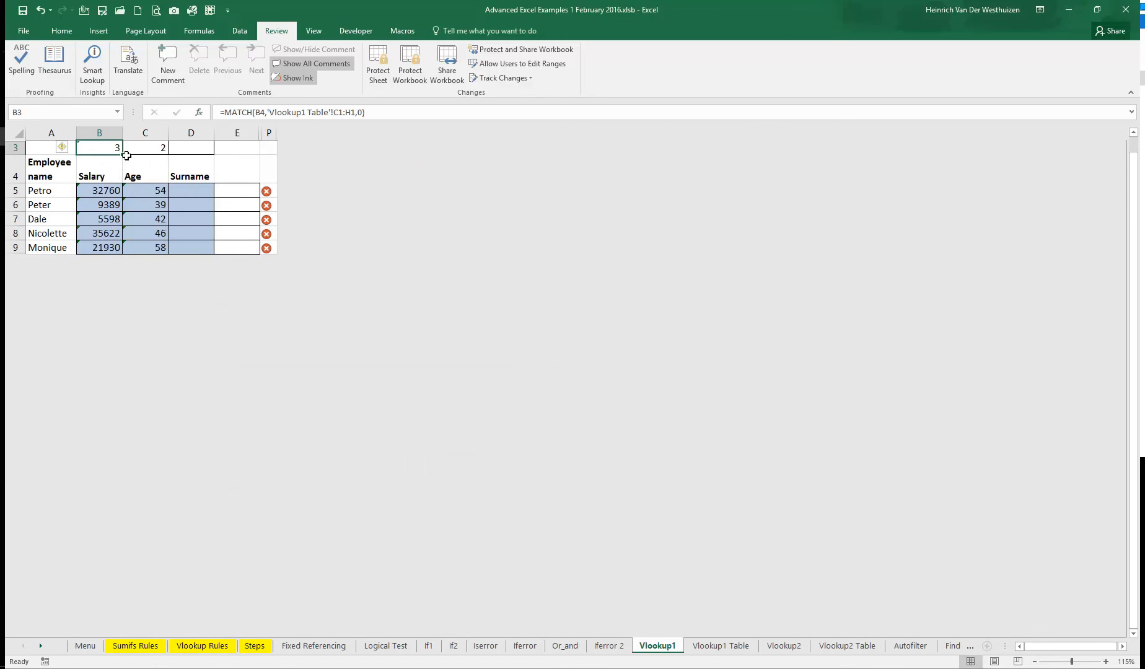
{"action": "left_click", "coordinate": [144, 147]}
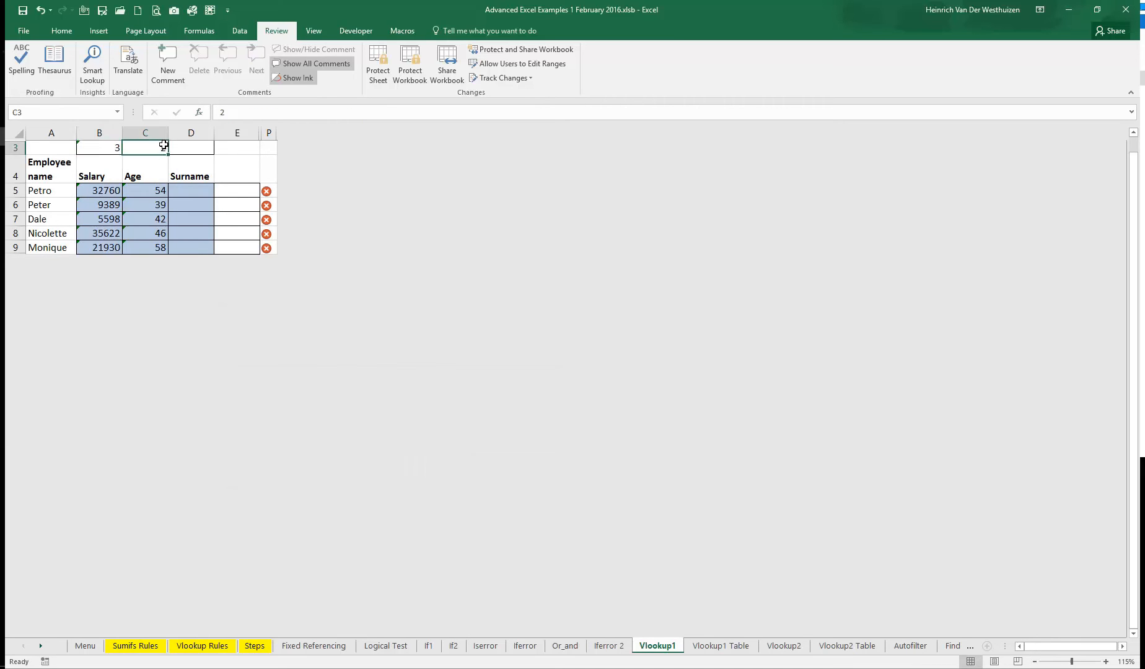
Enter =MATCH(C4,'Vlookup1 Table'!C1:G1,0) in C3 so the Age column number returns 2.
{"action": "type", "text": "=match(C4"}
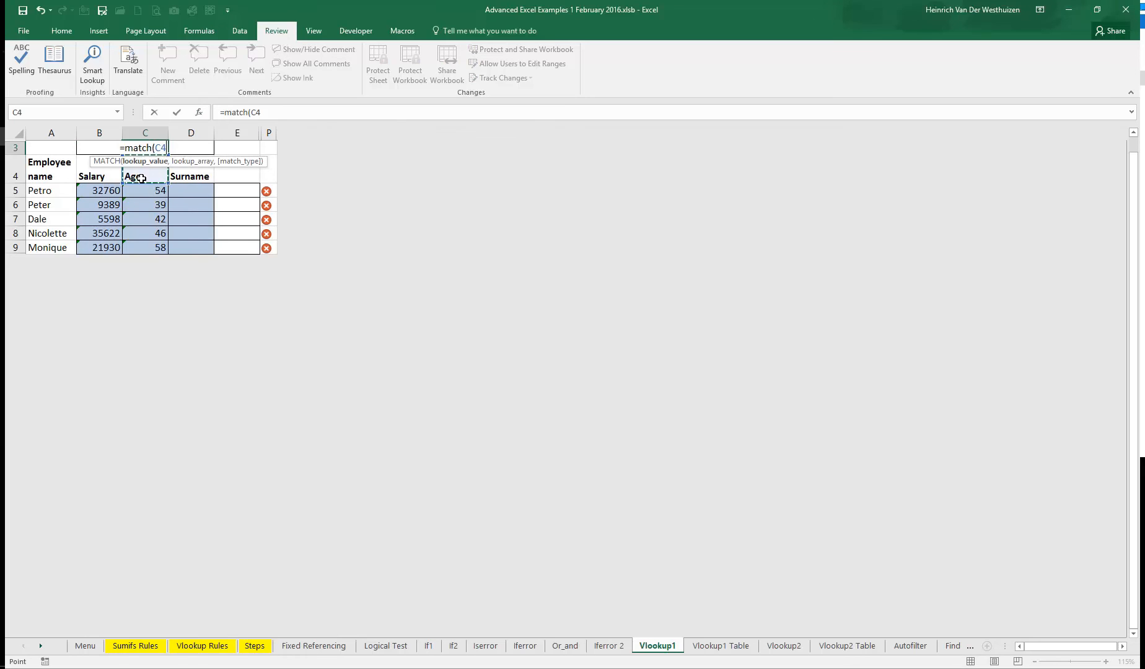
{"action": "left_click", "coordinate": [720, 645]}
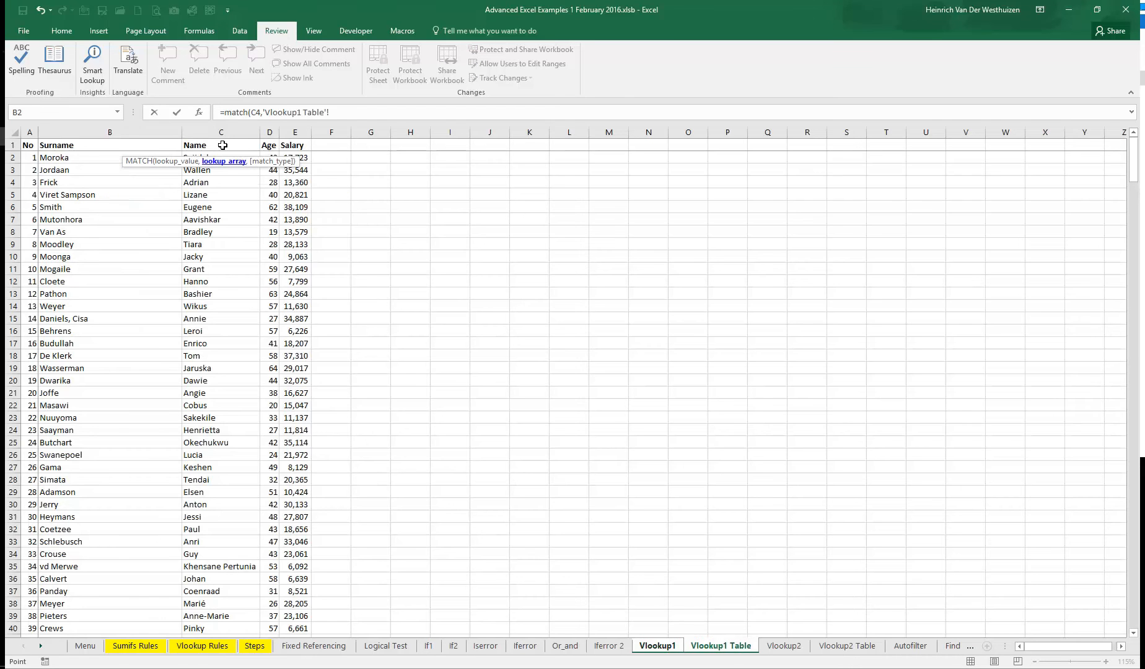
{"action": "left_click_drag", "start_coordinate": [221, 145], "coordinate": [387, 144]}
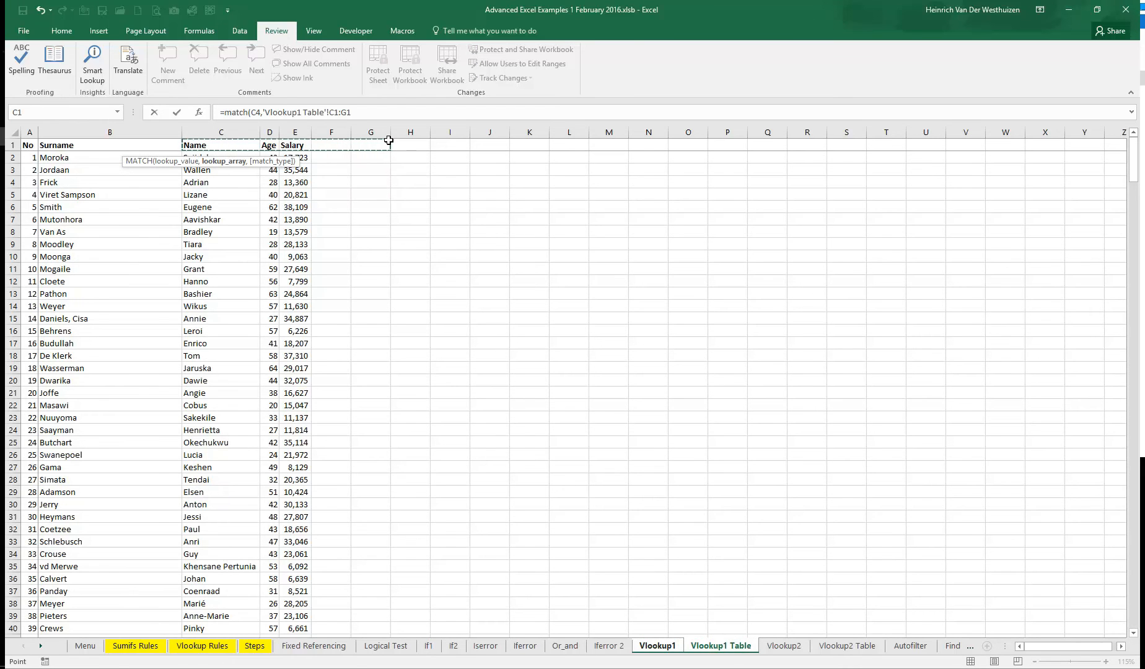
{"action": "type", "text": ",0)"}
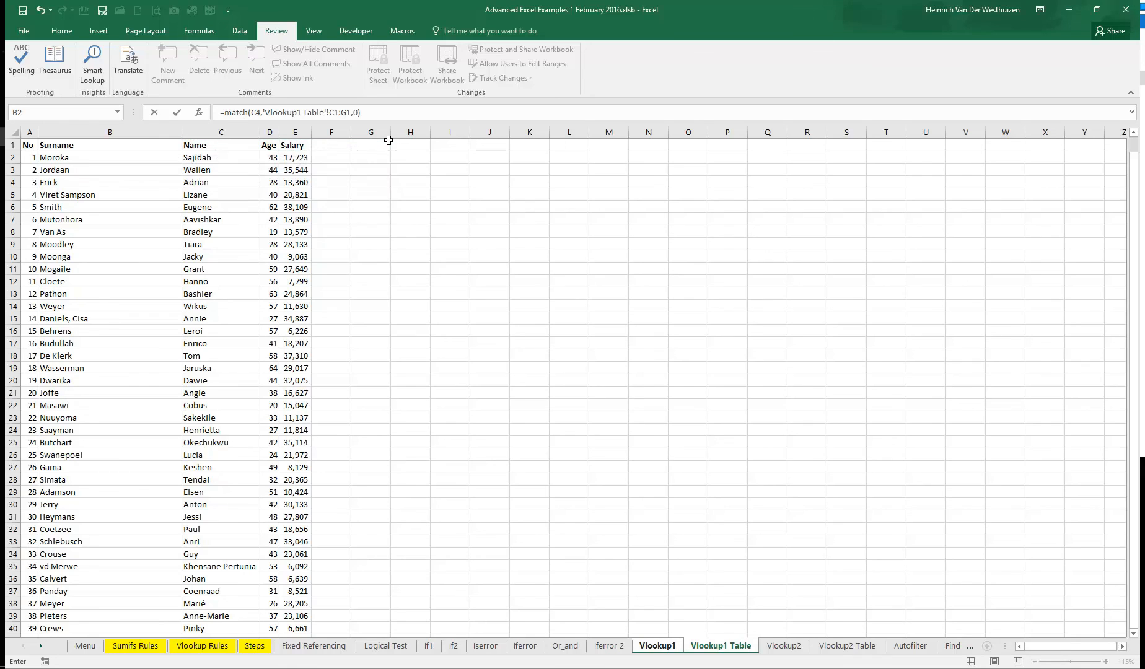
{"action": "left_click", "coordinate": [720, 645]}
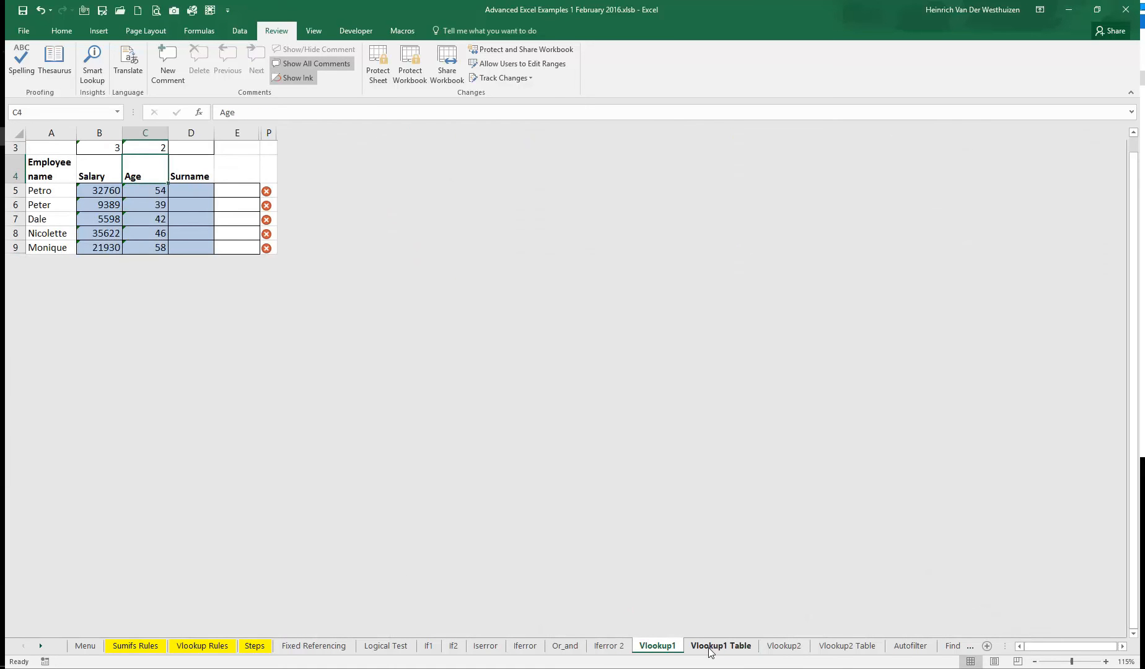
Insert blank columns D:H into the table; row 3's column numbers update to 8 and 7.
{"action": "left_click", "coordinate": [720, 645]}
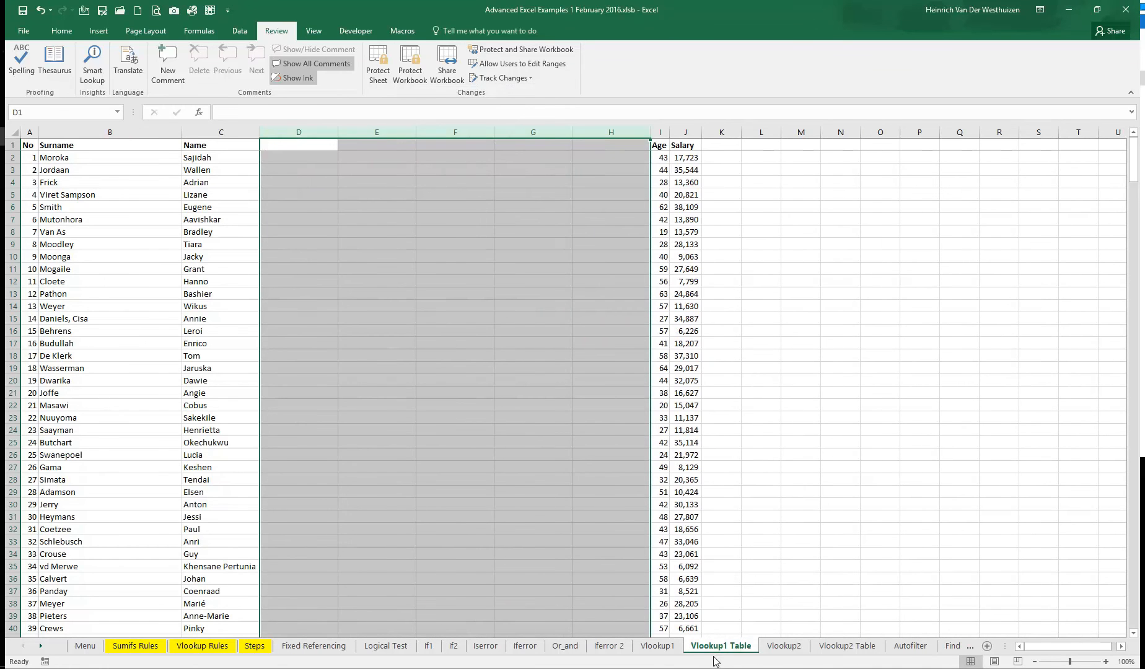
{"action": "left_click", "coordinate": [656, 645]}
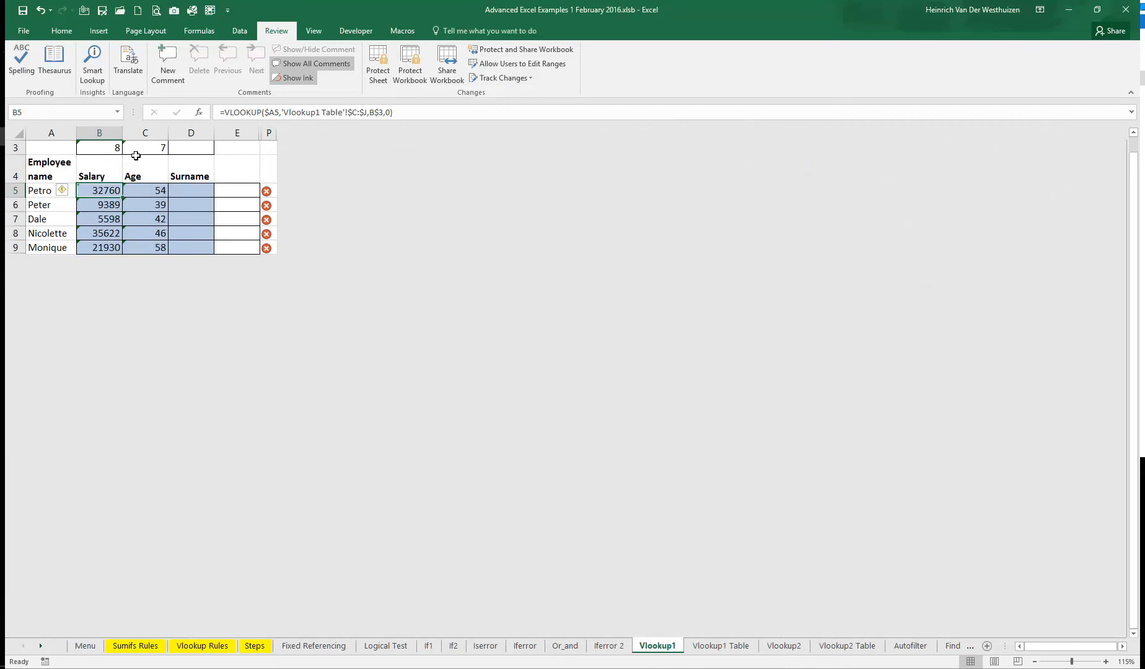
{"action": "mouse_move", "coordinate": [132, 205]}
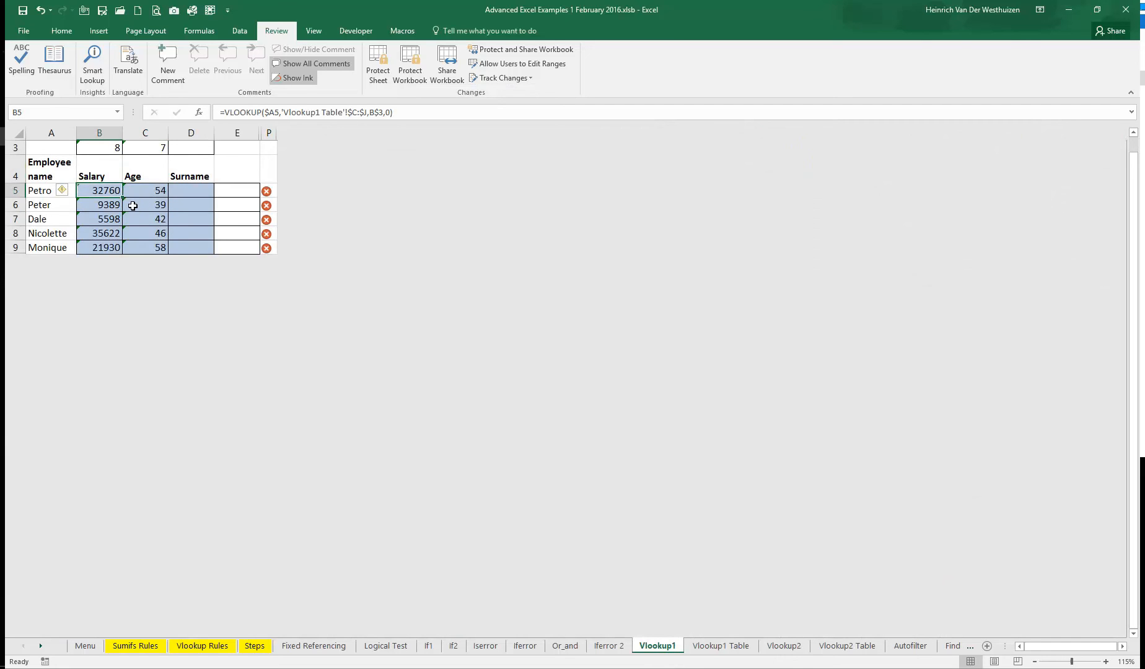
{"action": "mouse_move", "coordinate": [147, 197]}
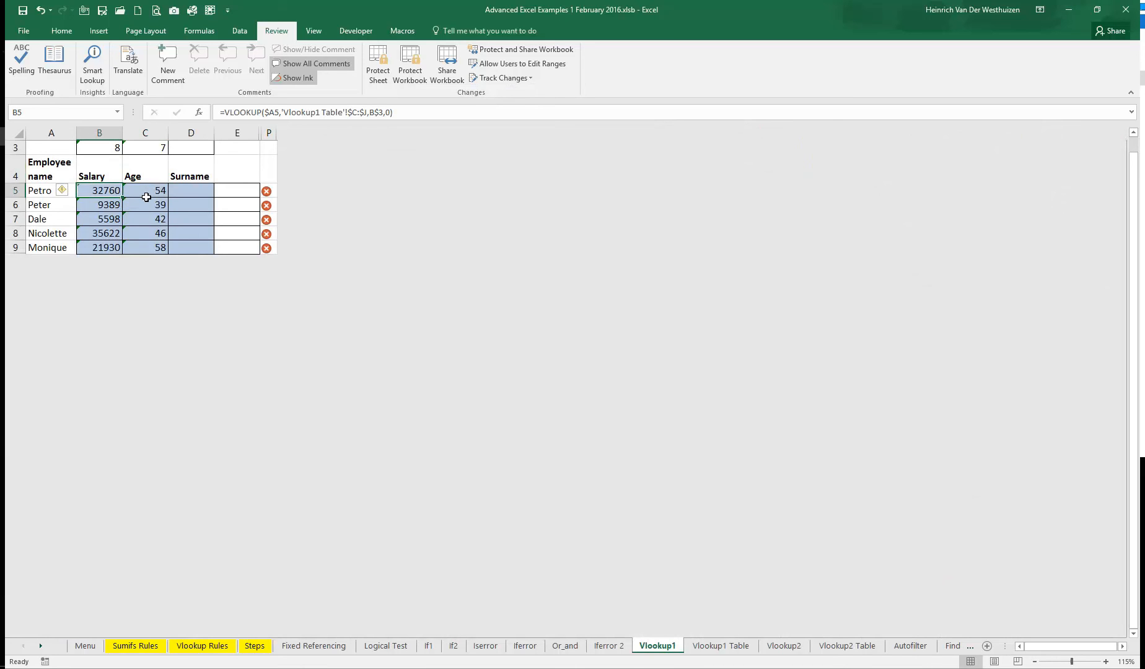
{"action": "mouse_move", "coordinate": [104, 148]}
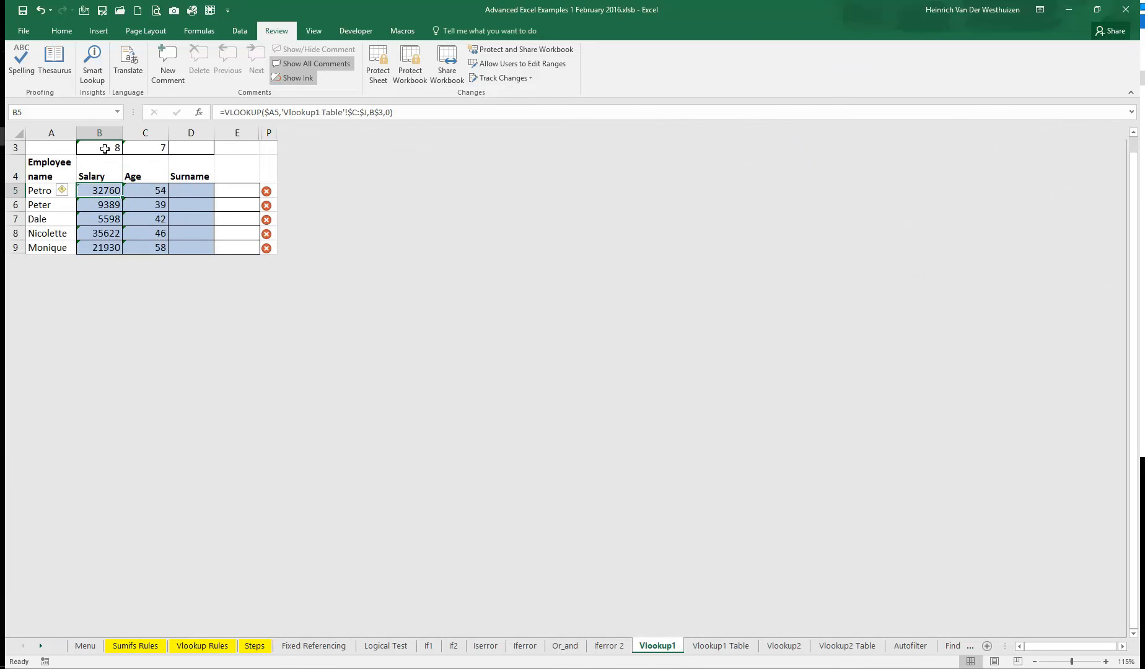